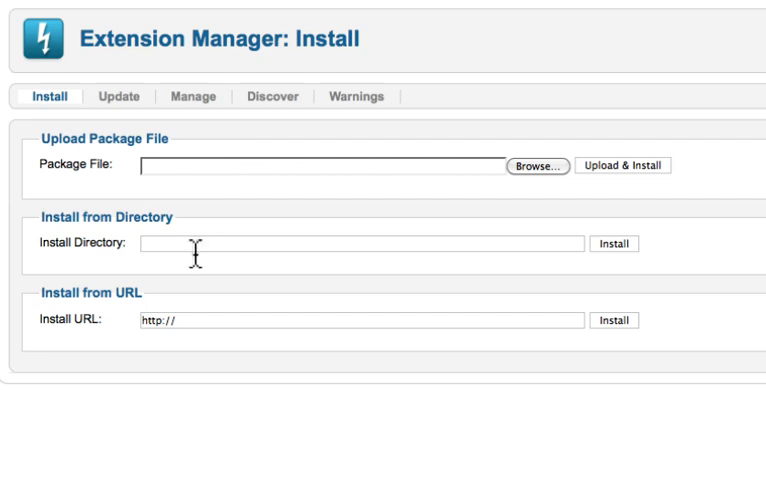
{"action": "mouse_move", "coordinate": [248, 247]}
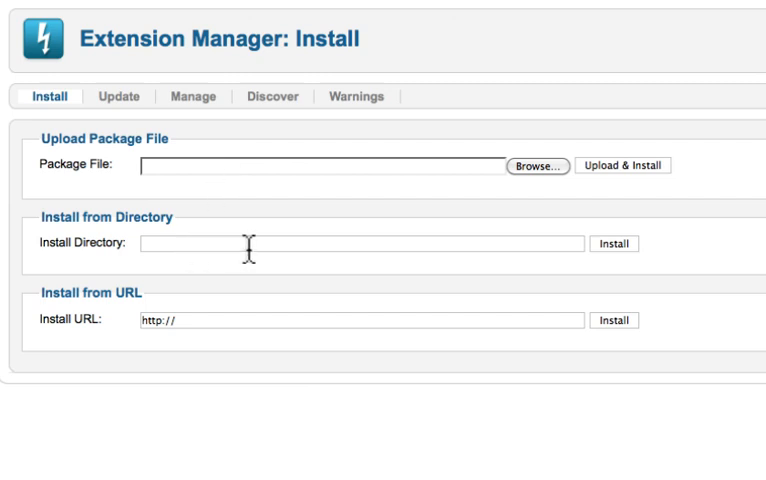
{"action": "mouse_move", "coordinate": [140, 324]}
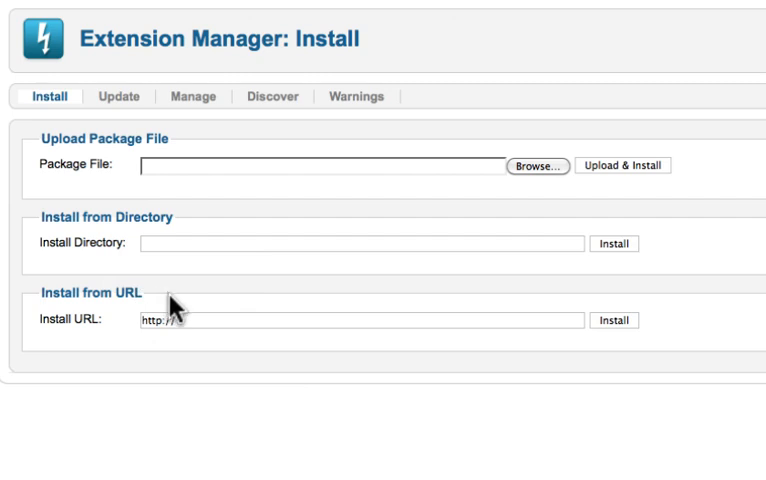
{"action": "mouse_move", "coordinate": [118, 164]}
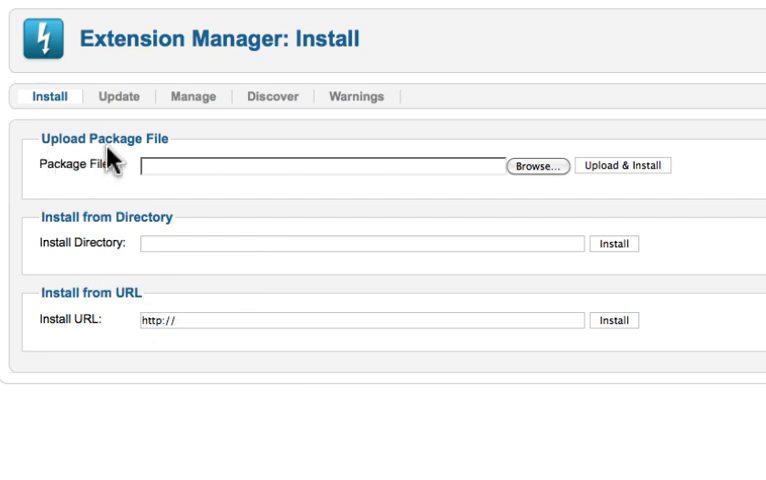
{"action": "mouse_move", "coordinate": [110, 192]}
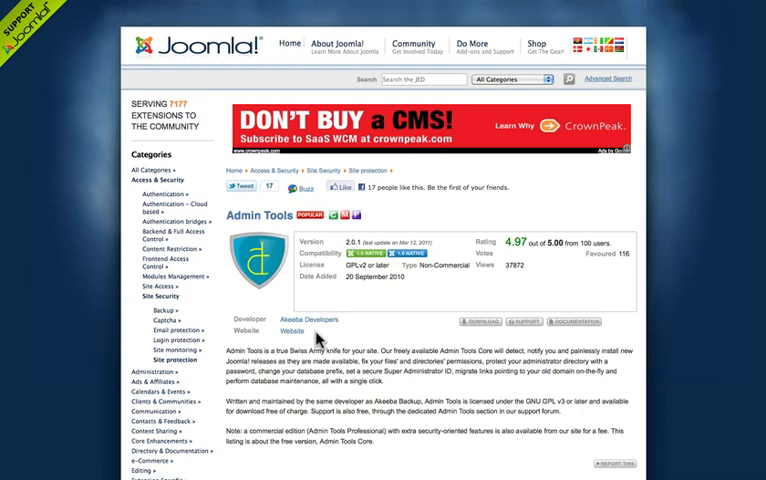
Browse the Admin Tools listing and its reviews in the Joomla! Extensions Directory.
{"action": "scroll", "scroll_direction": "down", "scroll_amount": 3}
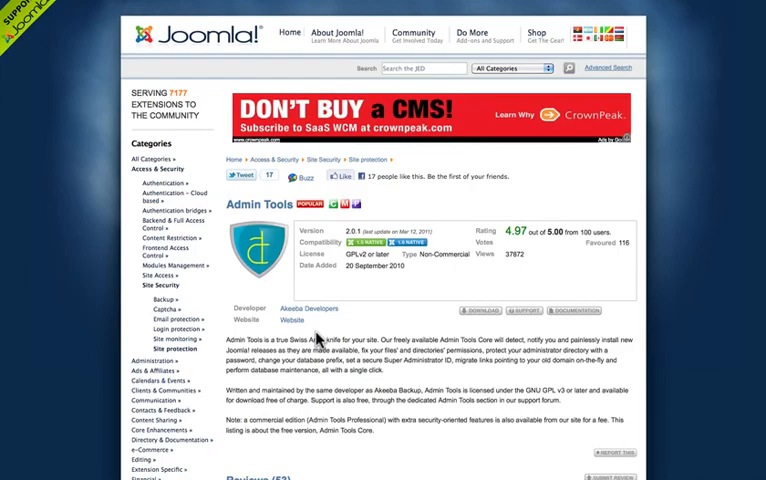
{"action": "scroll", "scroll_direction": "down", "scroll_amount": 3}
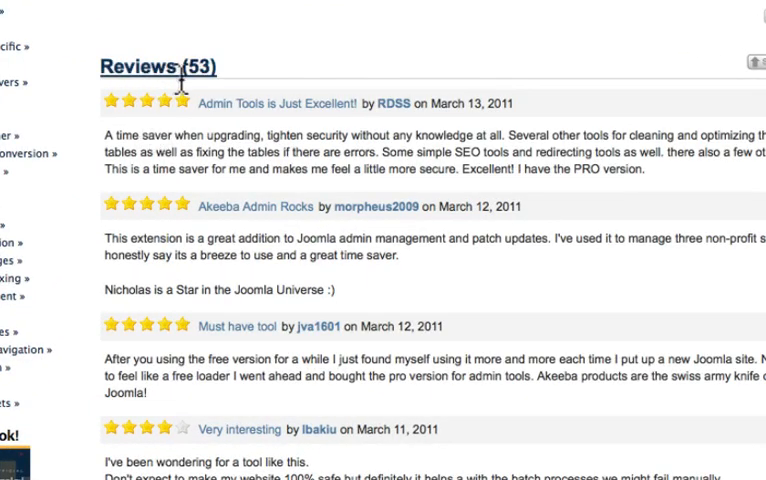
{"action": "scroll", "scroll_direction": "up", "scroll_amount": 3}
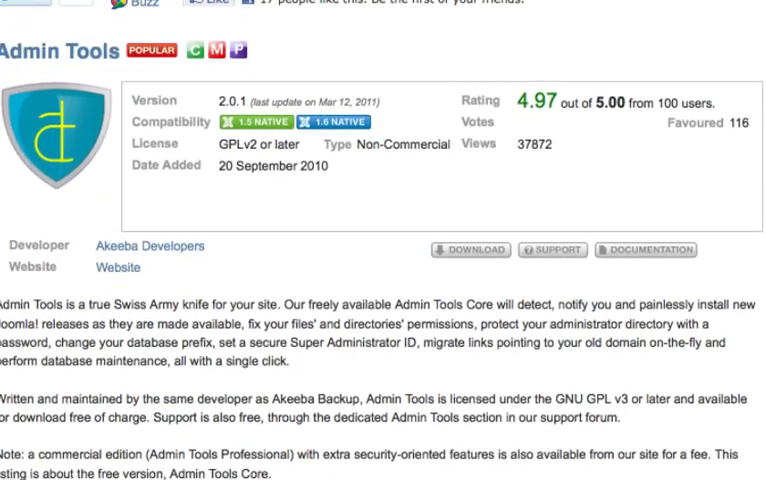
{"action": "scroll", "scroll_direction": "up", "scroll_amount": 3}
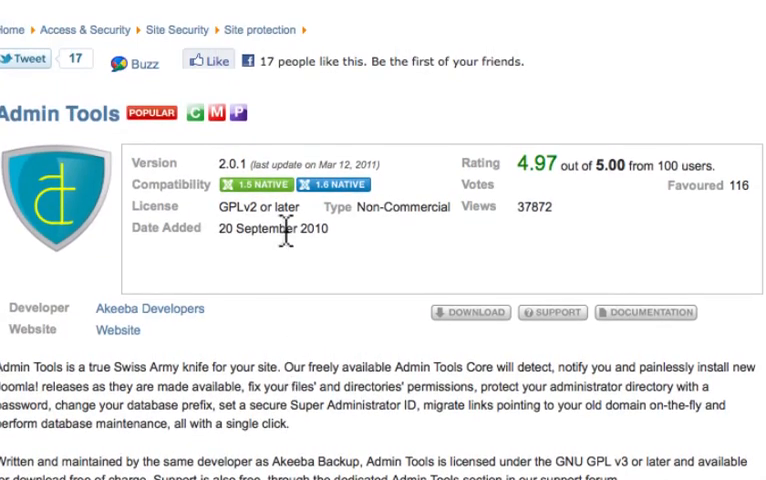
{"action": "mouse_move", "coordinate": [305, 235]}
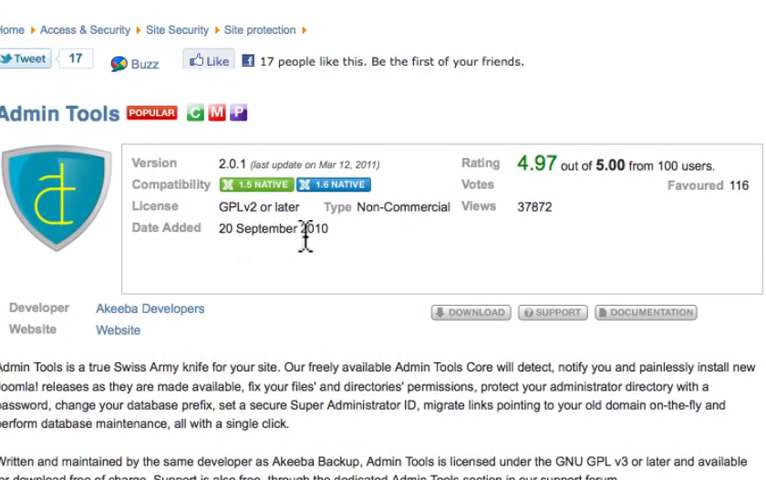
{"action": "mouse_move", "coordinate": [300, 285]}
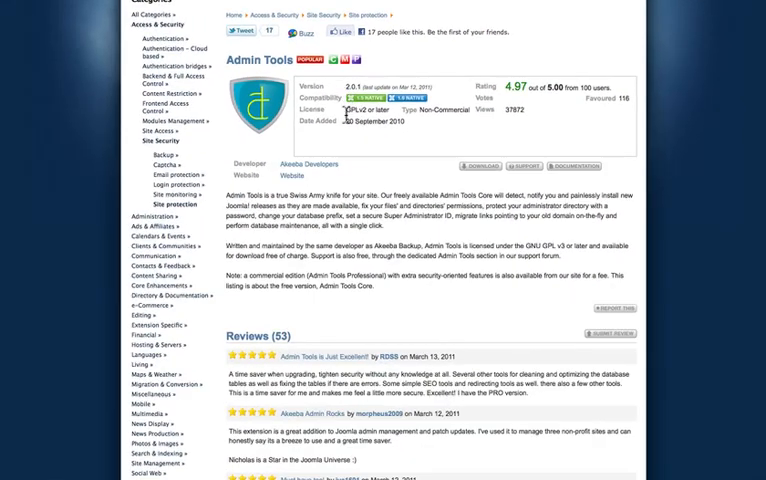
Look over the Akeeba download page, then return to the Extension Manager install page.
{"action": "scroll", "scroll_direction": "down", "scroll_amount": 3}
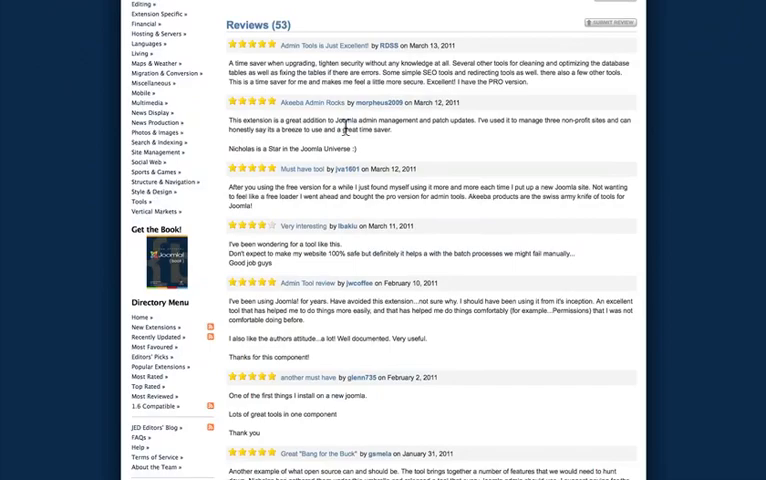
{"action": "scroll", "scroll_direction": "down", "scroll_amount": 3}
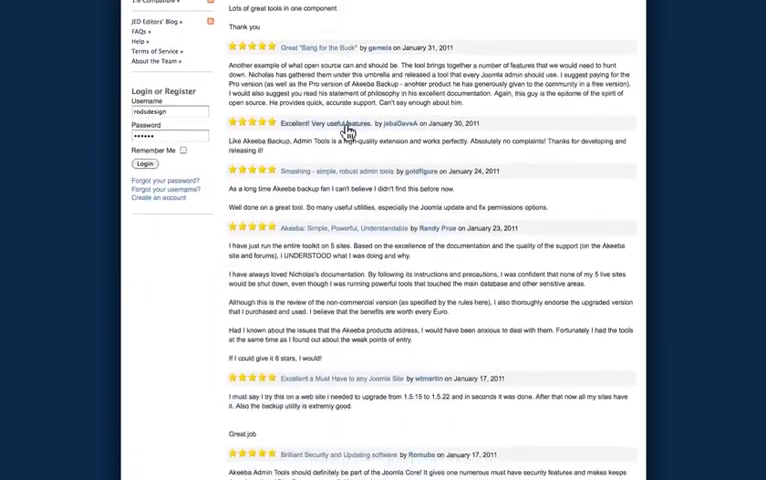
{"action": "scroll", "scroll_direction": "down", "scroll_amount": 3}
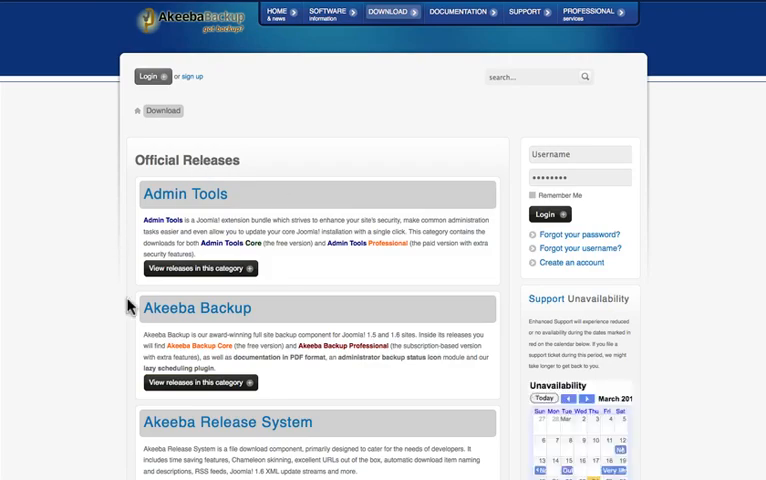
{"action": "left_click", "coordinate": [199, 268]}
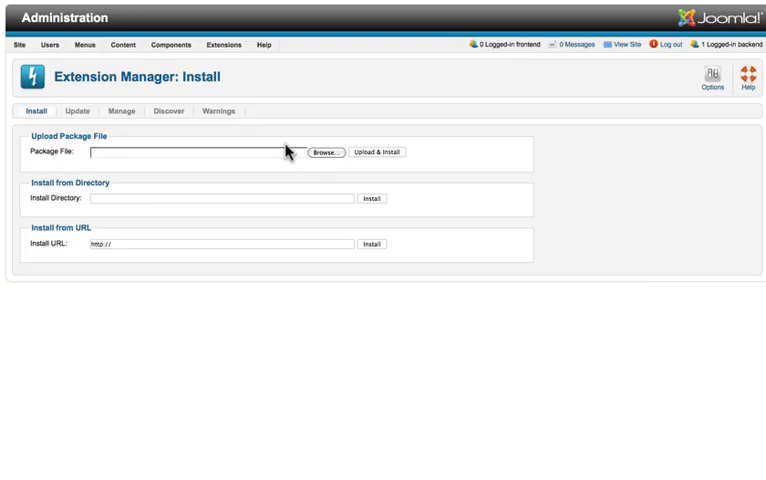
Upload and install com_admintools-2.0.1-core.zip from the Downloads folder.
{"action": "left_click", "coordinate": [324, 152]}
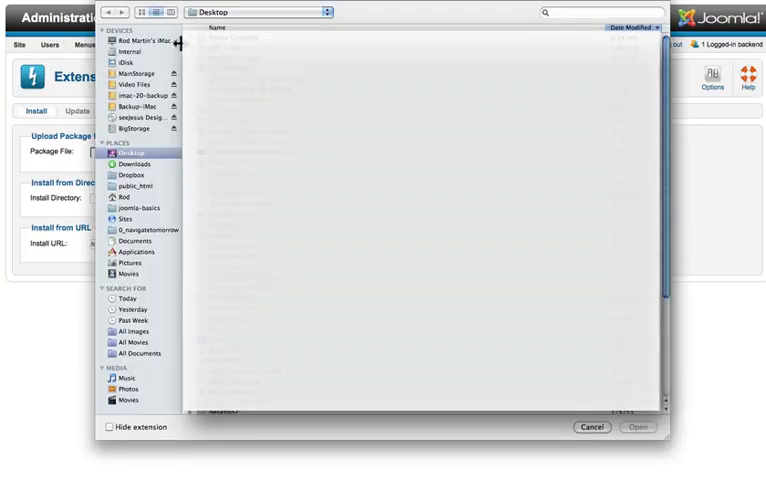
{"action": "left_click", "coordinate": [131, 164]}
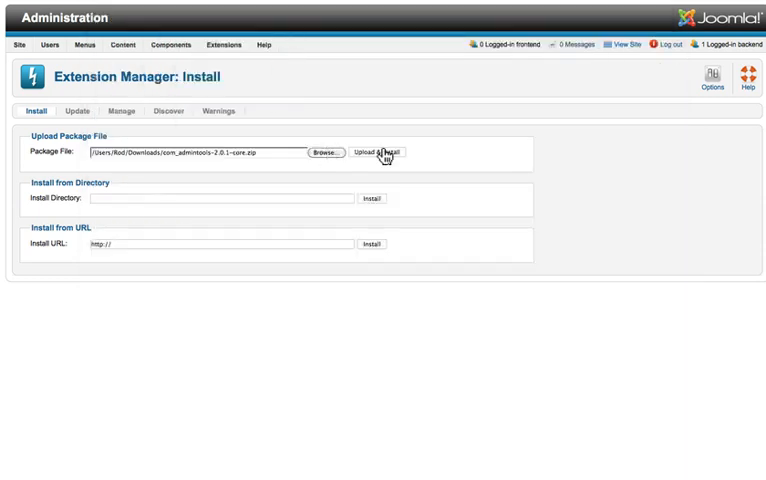
{"action": "mouse_move", "coordinate": [370, 132]}
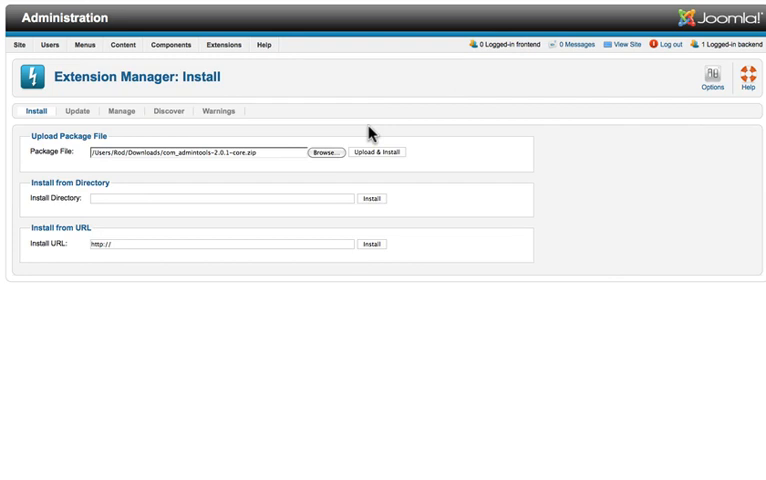
{"action": "left_click", "coordinate": [377, 152]}
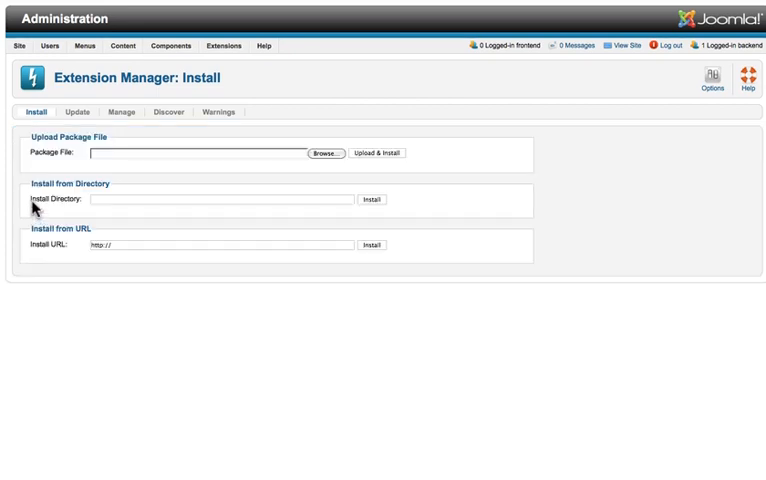
{"action": "mouse_move", "coordinate": [92, 207]}
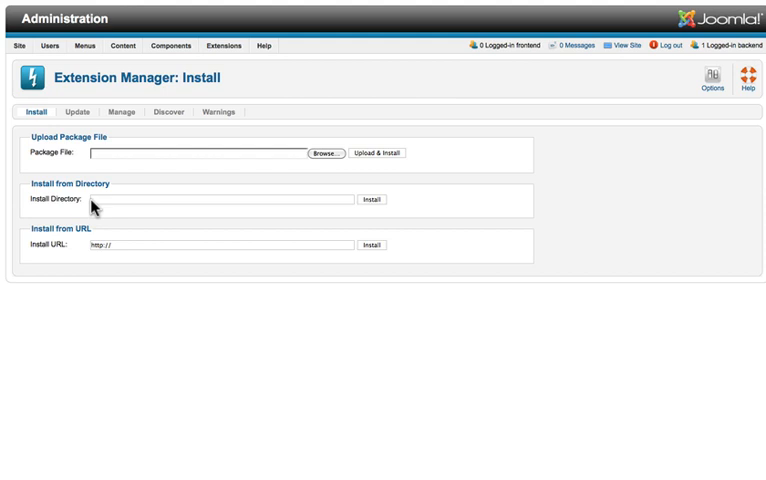
{"action": "mouse_move", "coordinate": [58, 148]}
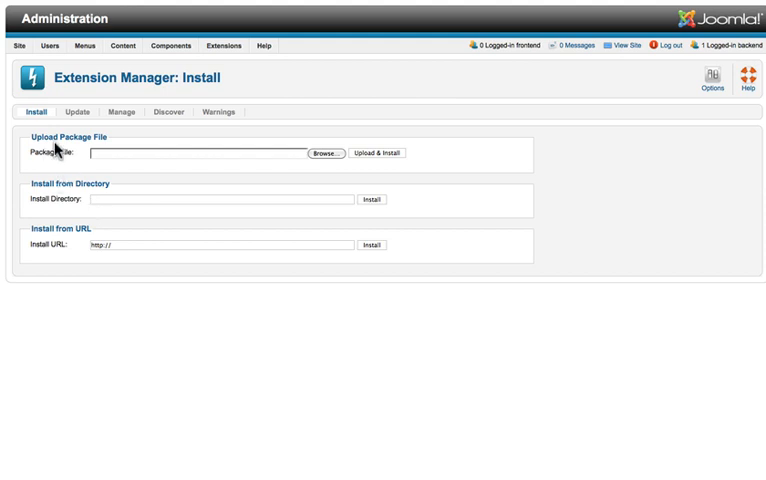
{"action": "mouse_move", "coordinate": [56, 156]}
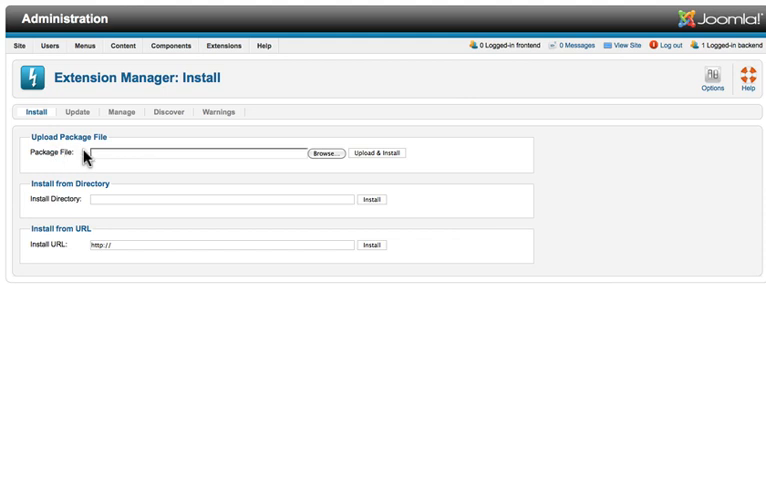
{"action": "mouse_move", "coordinate": [65, 153]}
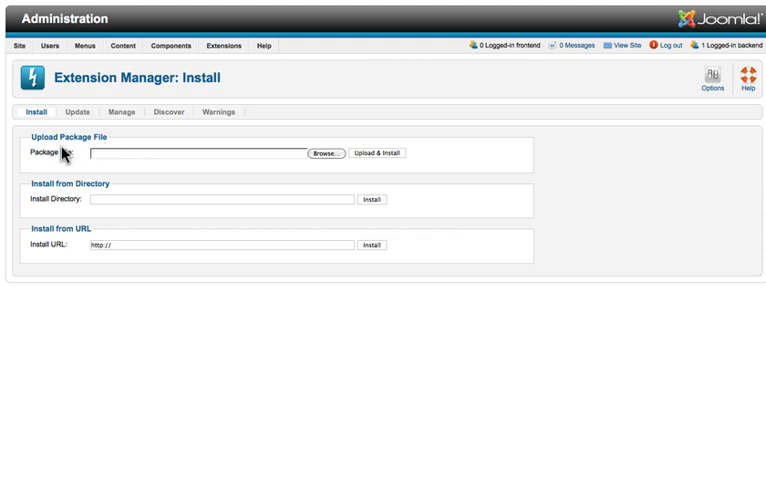
{"action": "mouse_move", "coordinate": [81, 238]}
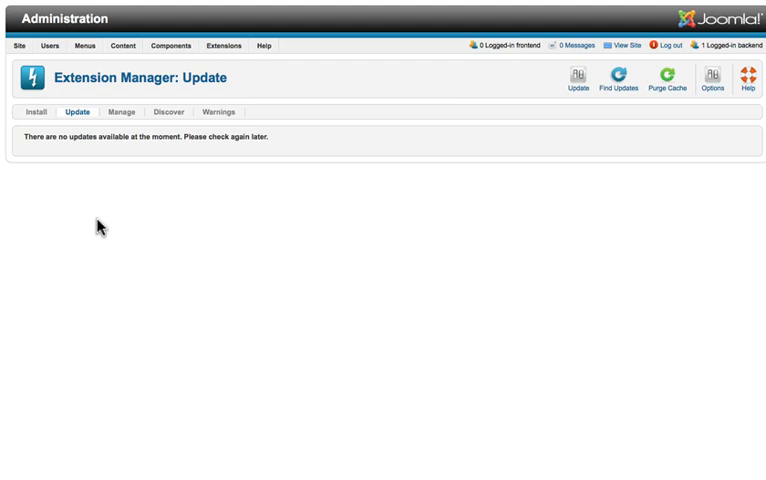
{"action": "mouse_move", "coordinate": [85, 192]}
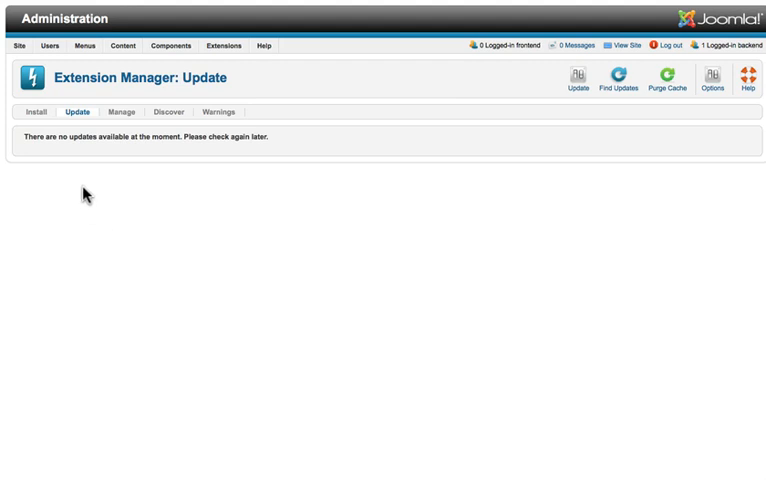
{"action": "mouse_move", "coordinate": [604, 186]}
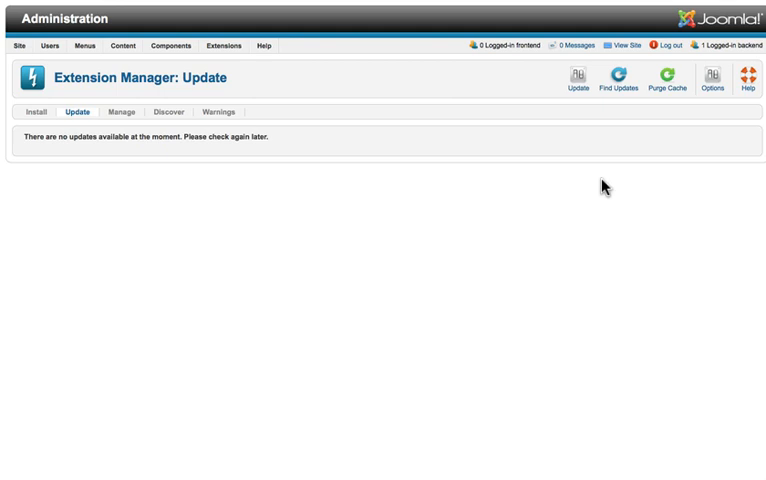
{"action": "mouse_move", "coordinate": [78, 140]}
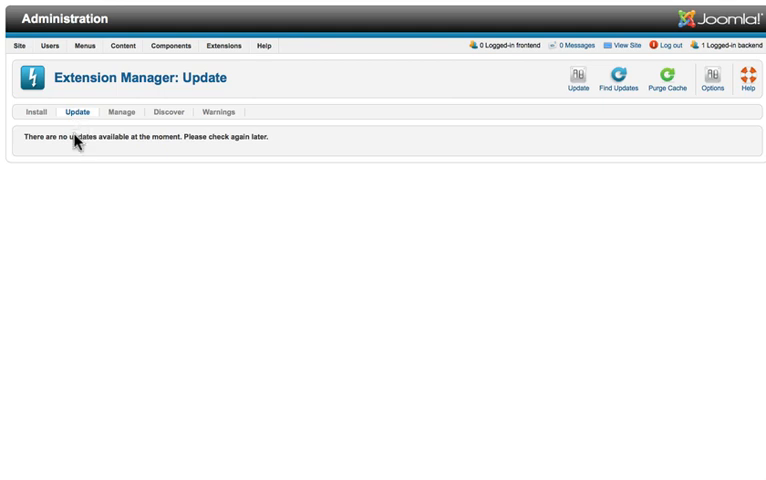
{"action": "mouse_move", "coordinate": [638, 163]}
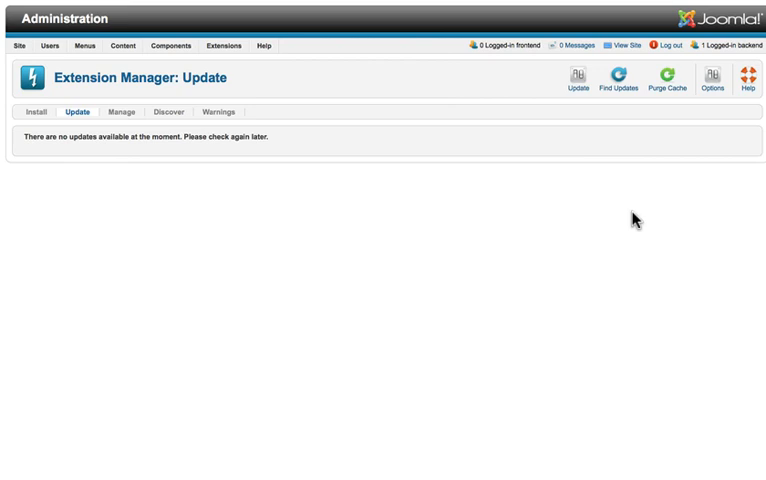
{"action": "mouse_move", "coordinate": [121, 112]}
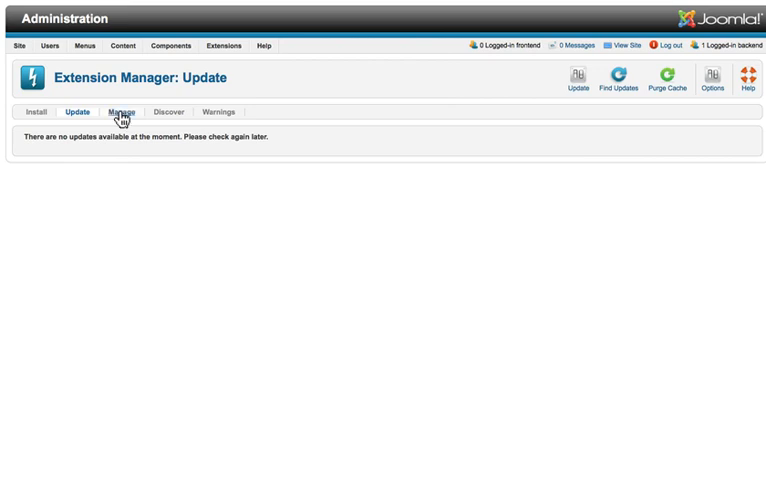
Show the Manage page listing installed extensions, including Admintools 2.0.1.
{"action": "left_click", "coordinate": [120, 111]}
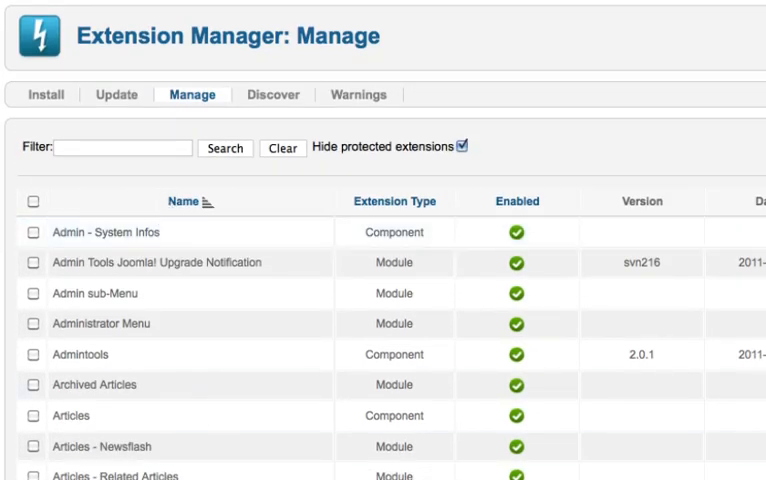
{"action": "mouse_move", "coordinate": [368, 308]}
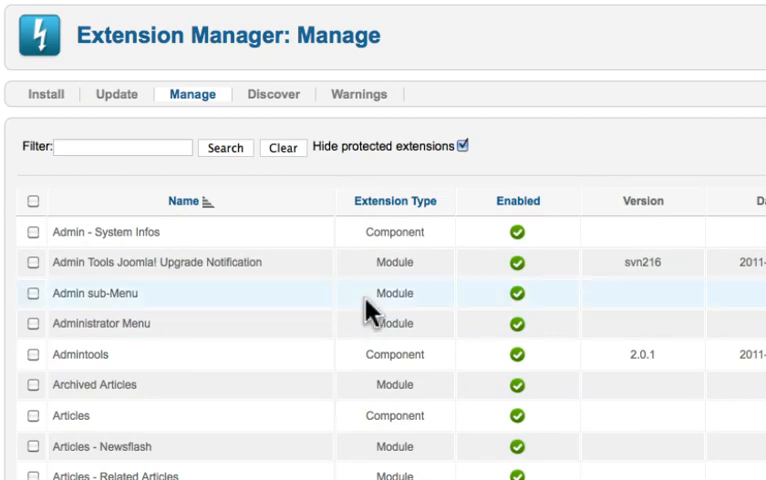
Filter the installed extensions by type Plugin and browse the resulting plugin list.
{"action": "scroll", "scroll_direction": "down", "scroll_amount": 3}
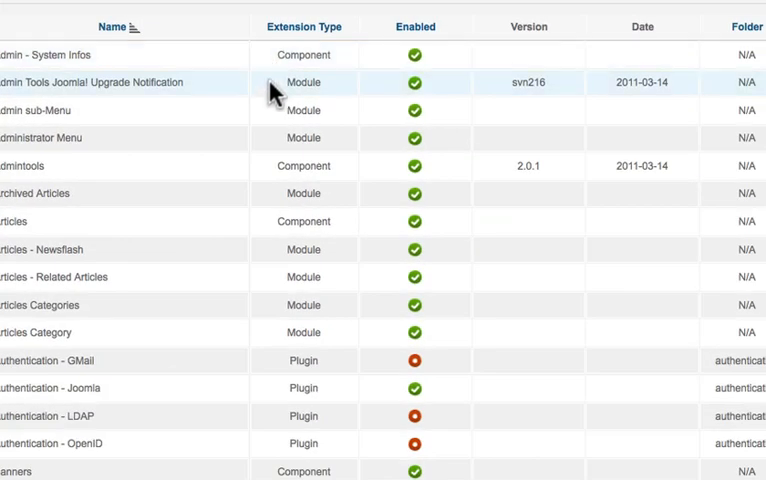
{"action": "mouse_move", "coordinate": [617, 273]}
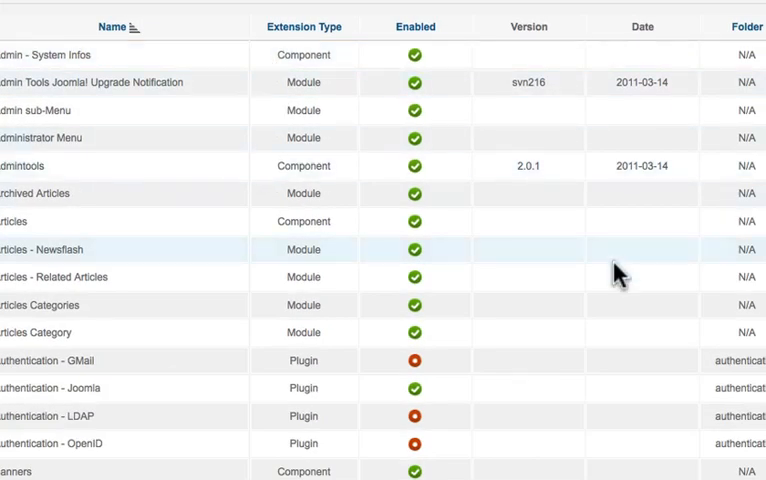
{"action": "left_click", "coordinate": [470, 138]}
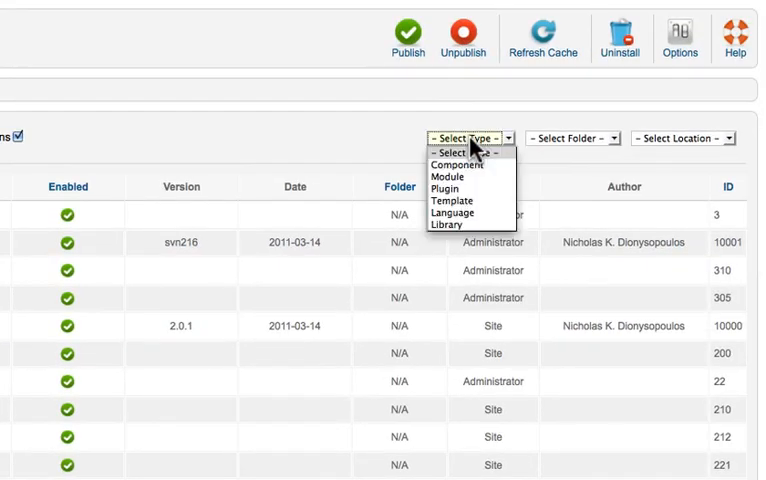
{"action": "left_click", "coordinate": [574, 138]}
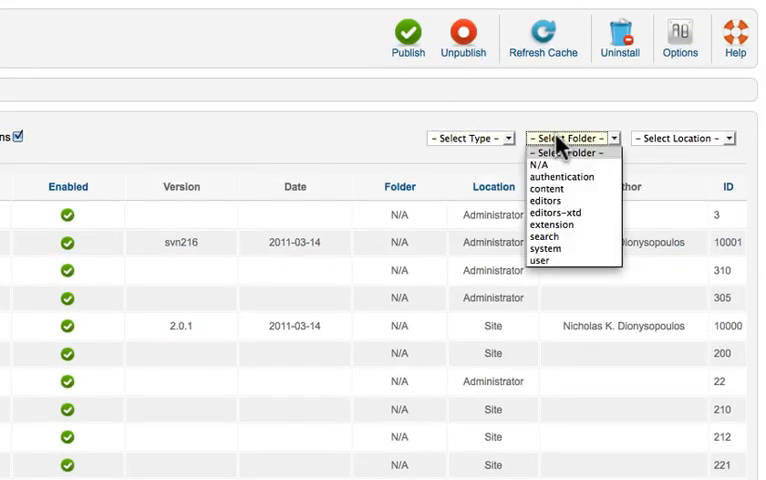
{"action": "left_click", "coordinate": [685, 138]}
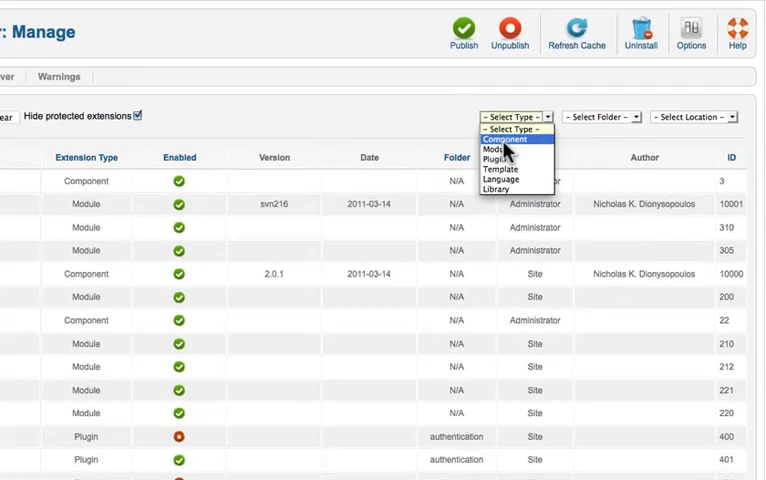
{"action": "left_click", "coordinate": [494, 160]}
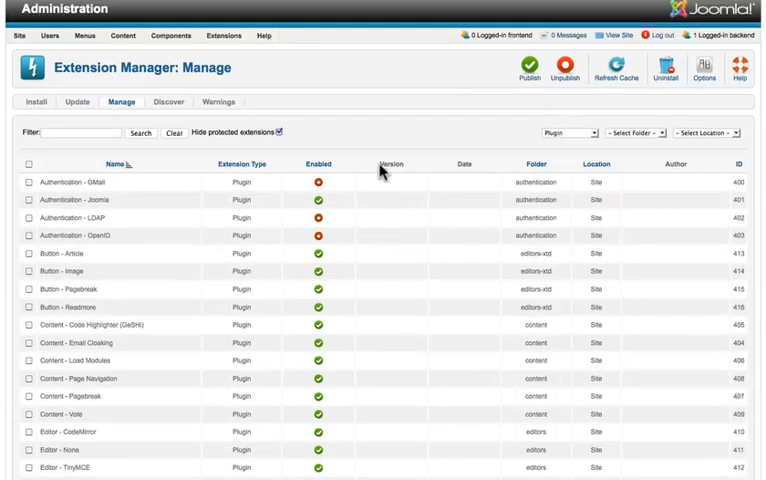
{"action": "scroll", "scroll_direction": "down", "scroll_amount": 3}
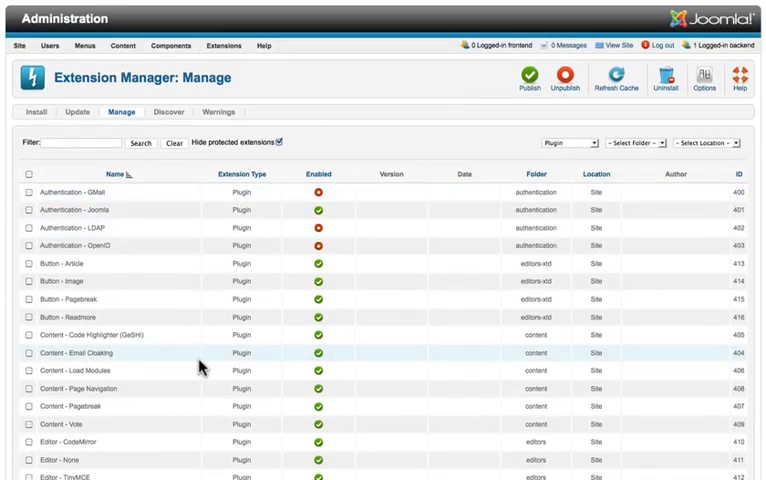
{"action": "mouse_move", "coordinate": [240, 263]}
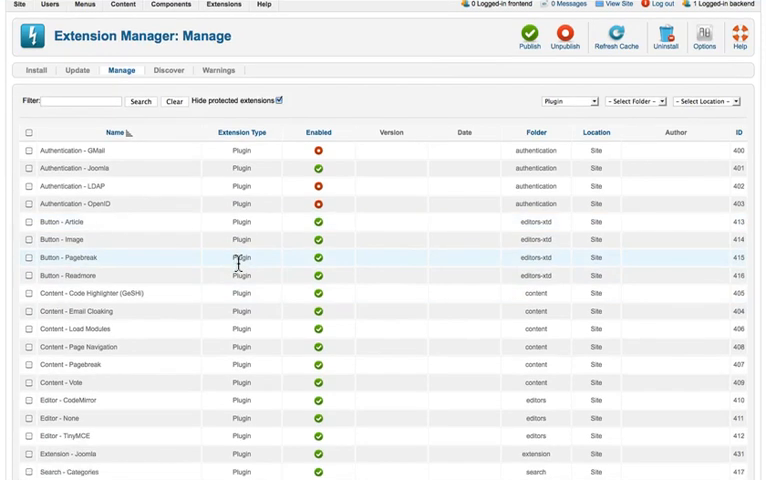
{"action": "mouse_move", "coordinate": [650, 400]}
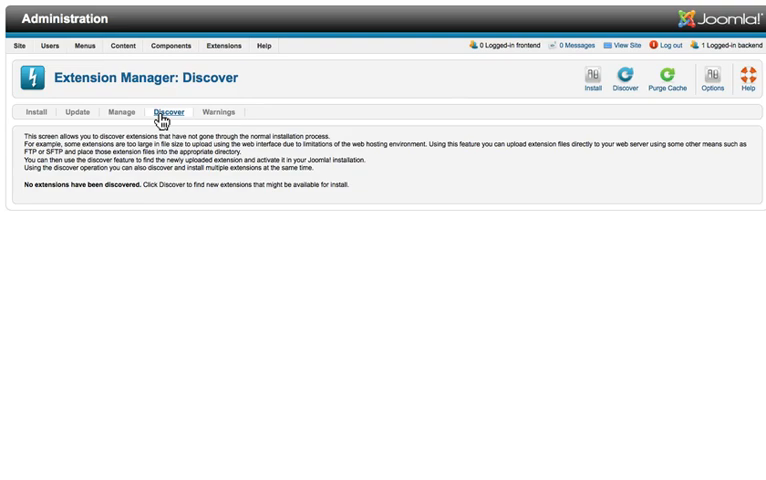
View the Extension Manager Warnings page, which reports no warnings detected.
{"action": "scroll", "scroll_direction": "up", "scroll_amount": 3}
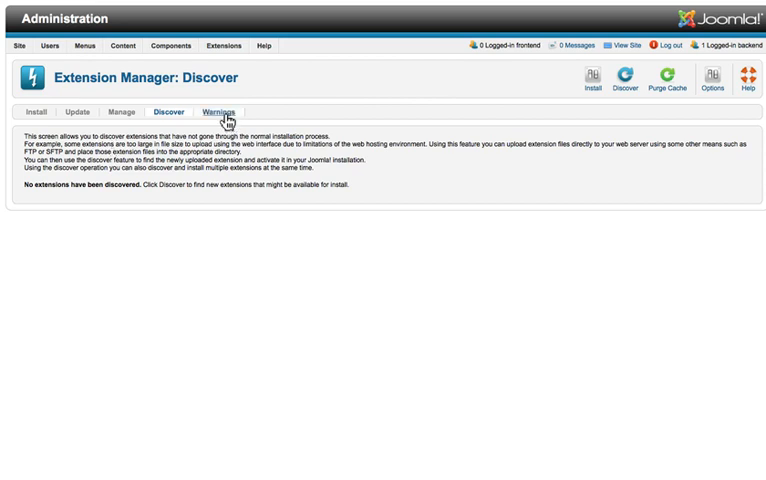
{"action": "left_click", "coordinate": [218, 111]}
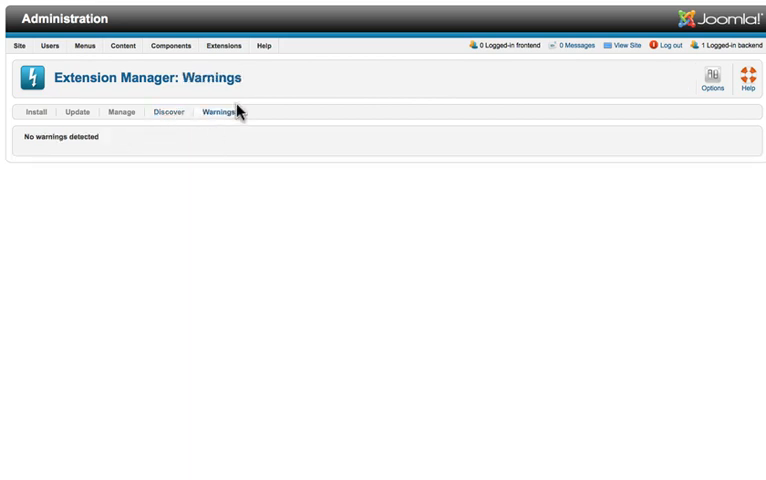